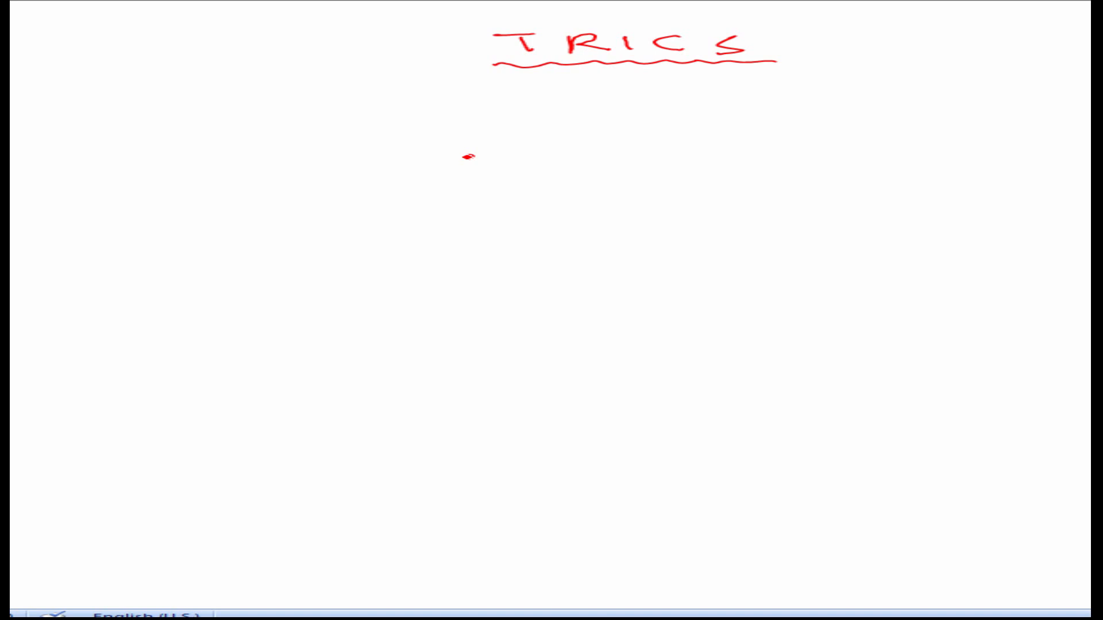
- Handwrite 576 in red ink beneath the underlined TRICS title
{"action": "left_click_drag", "start_coordinate": [465, 173], "coordinate": [619, 172]}
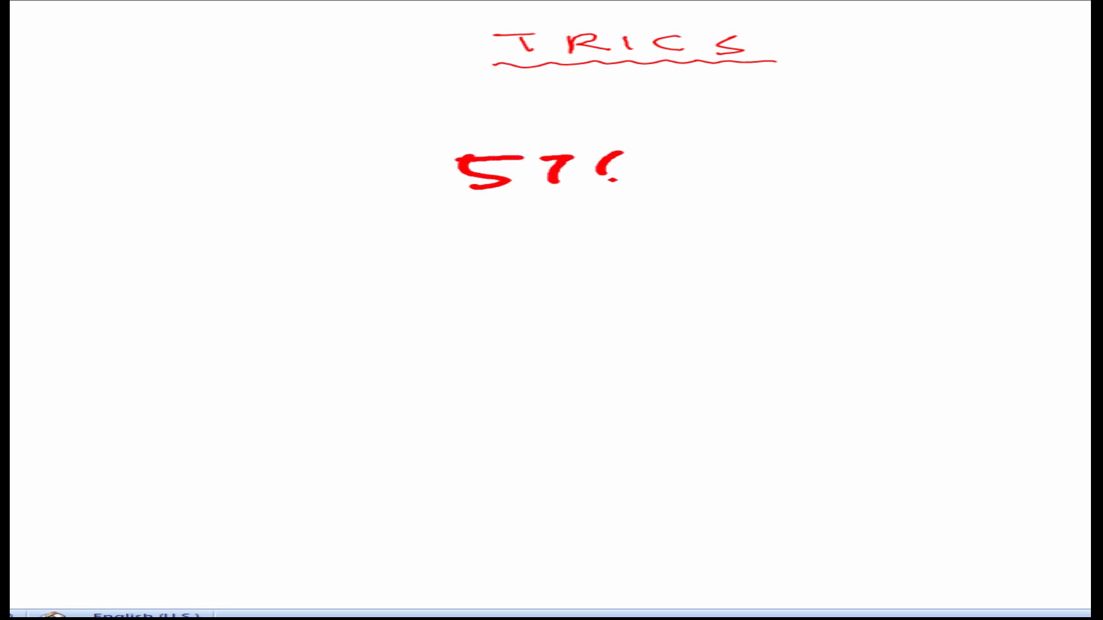
{"action": "left_click_drag", "start_coordinate": [604, 147], "coordinate": [619, 191]}
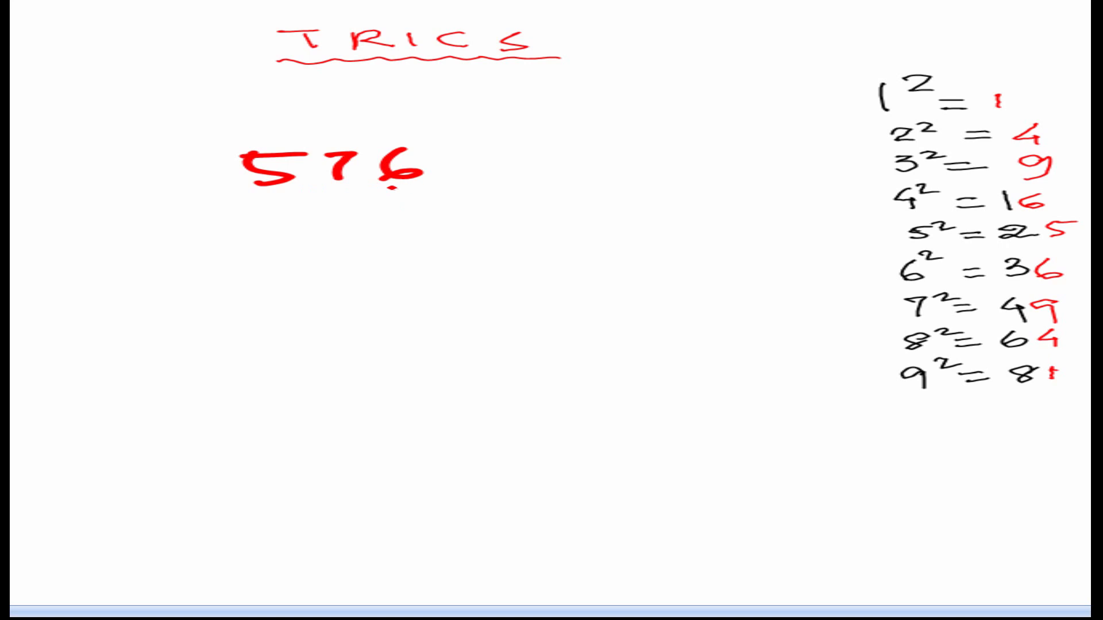
- Stroke across the handwritten 576 below the TRICS title, removing it
{"action": "left_click_drag", "start_coordinate": [387, 186], "coordinate": [451, 183]}
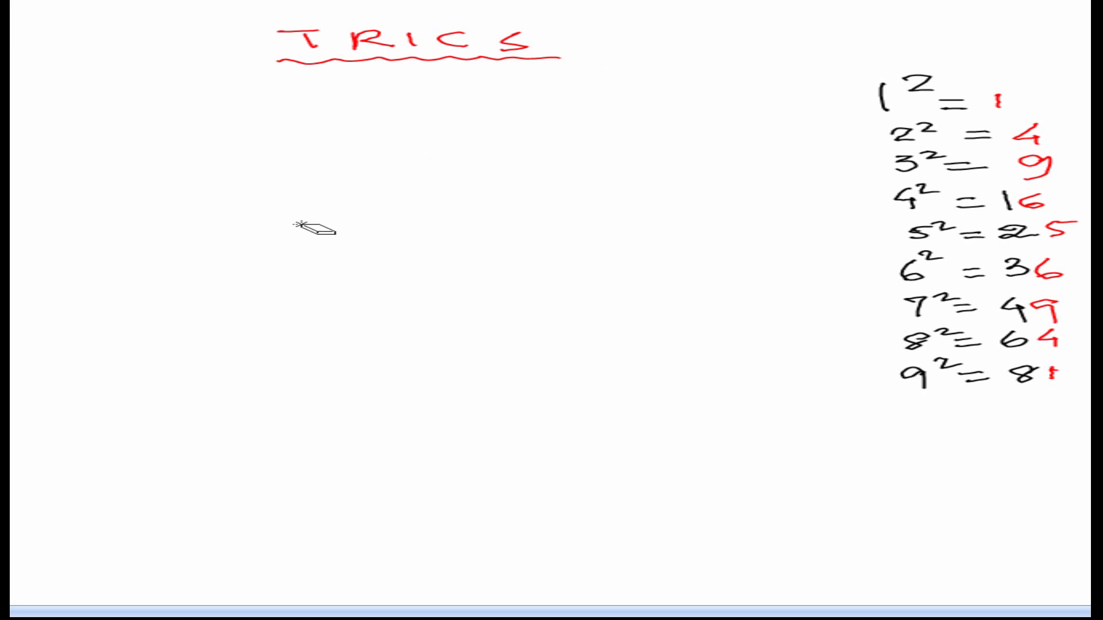
- Write the first digits 33 of the new example 3364 mid-page
{"action": "type", "text": "33 64"}
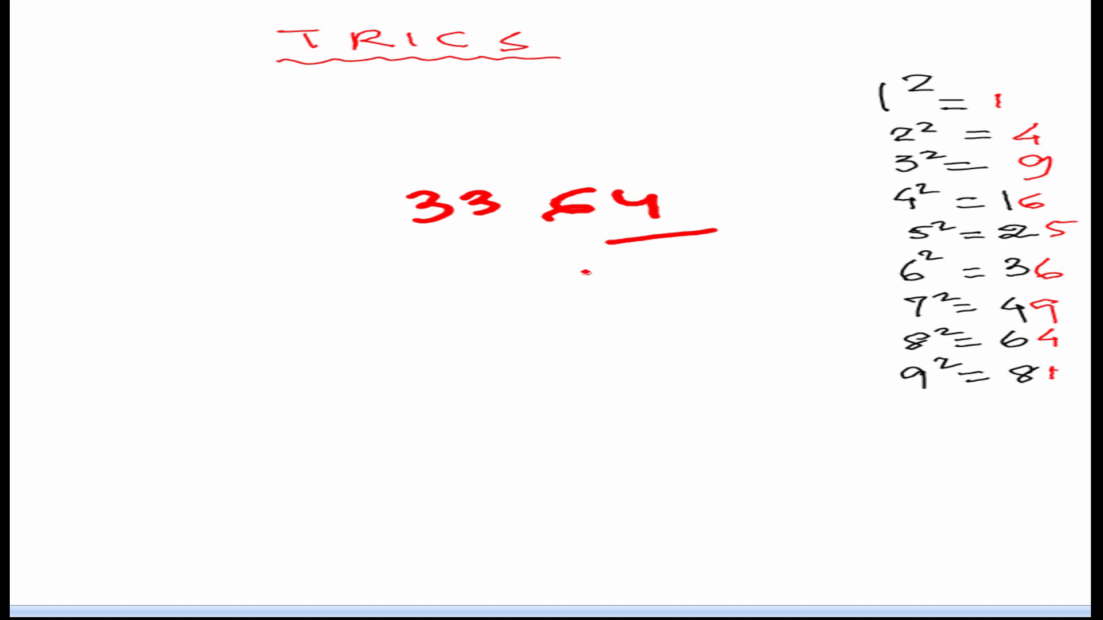
- Write the working figure 21 beneath the underlined last digits of 3364
{"action": "type", "text": "21)"}
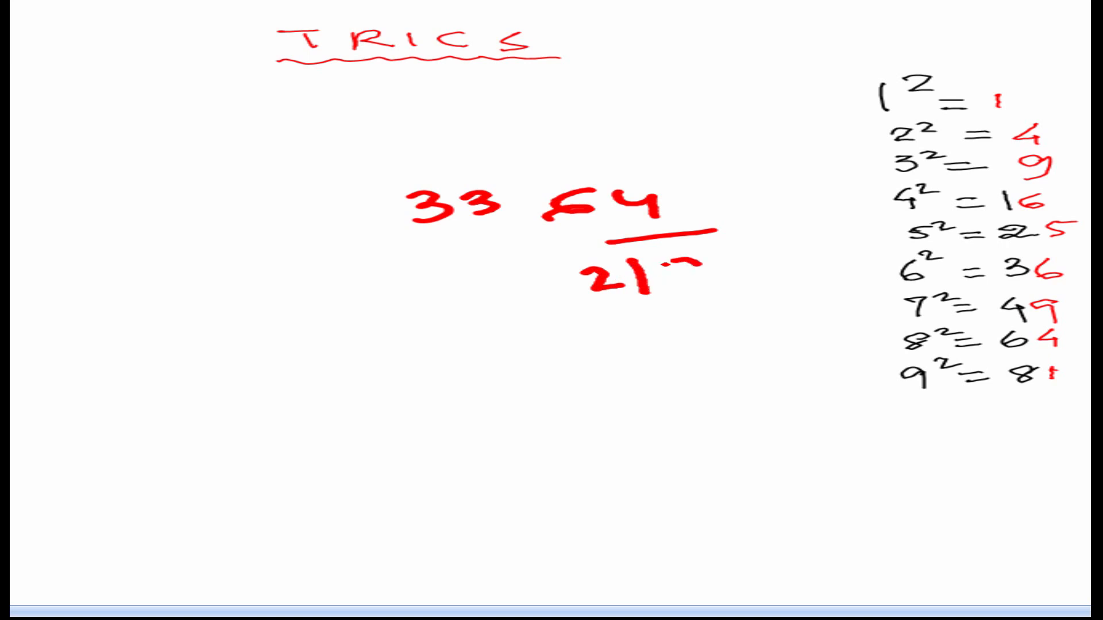